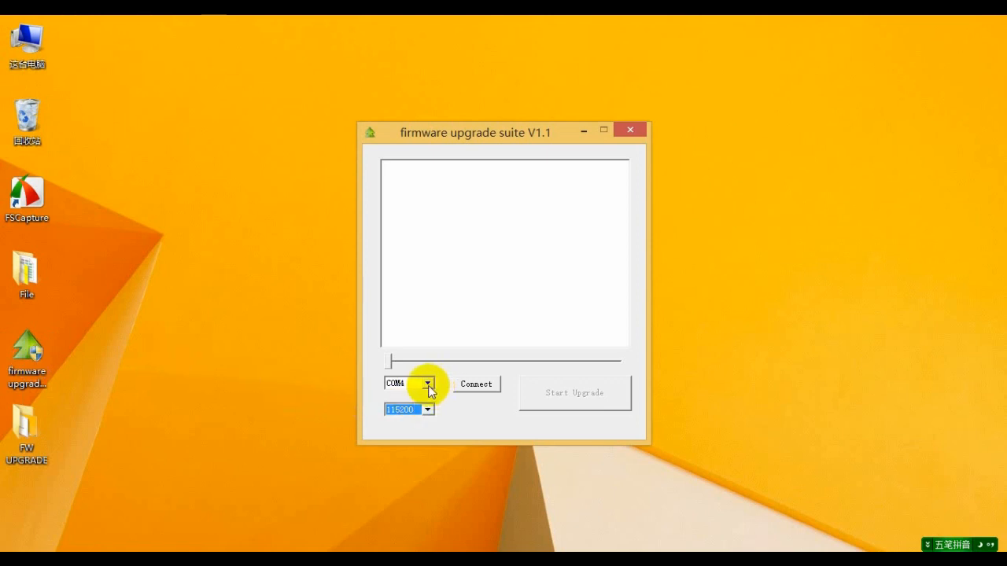
Verify in Device Manager's Ports list that the Prolific USB-to-Serial adapter is on COM4.
click(427, 385)
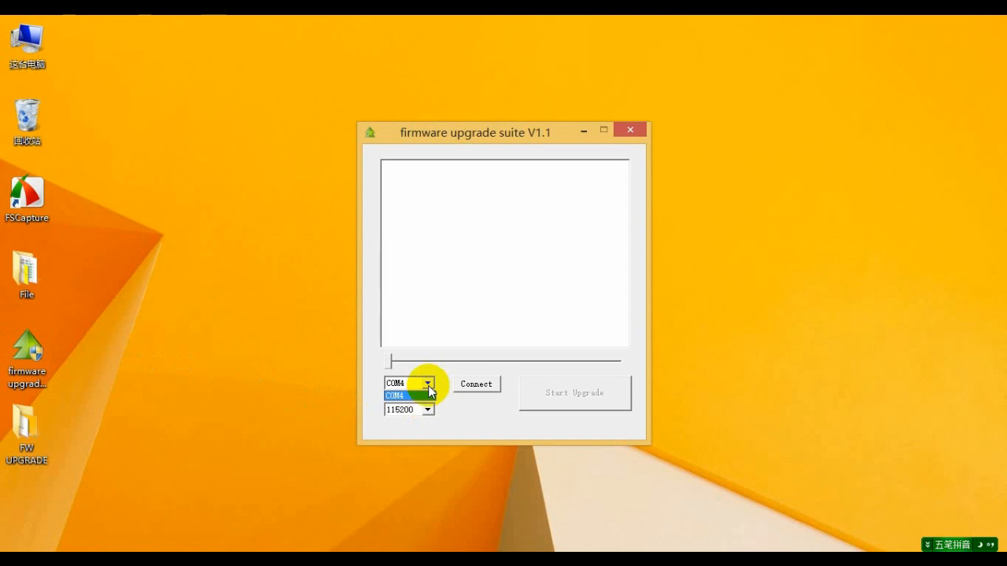
click(395, 395)
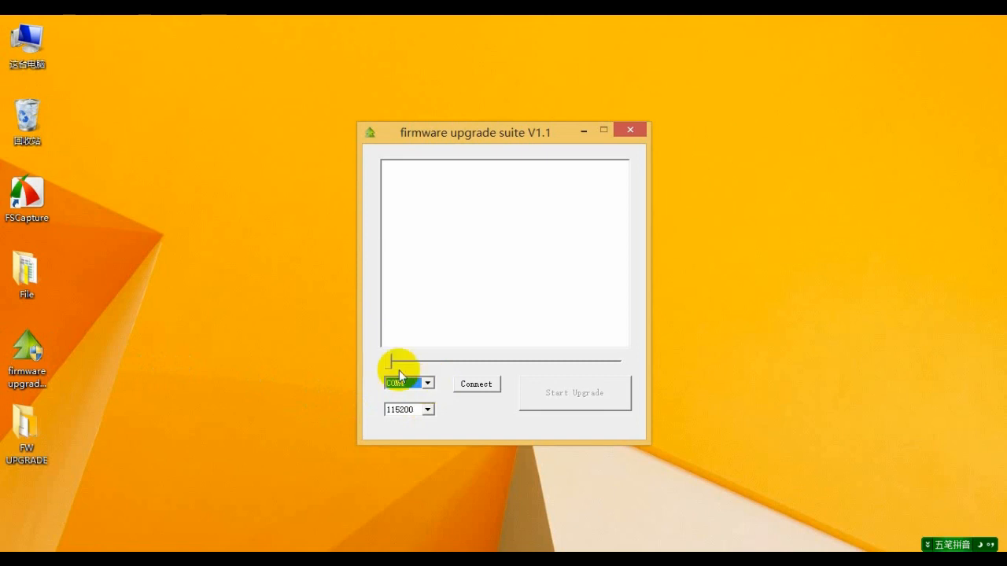
right_click(30, 33)
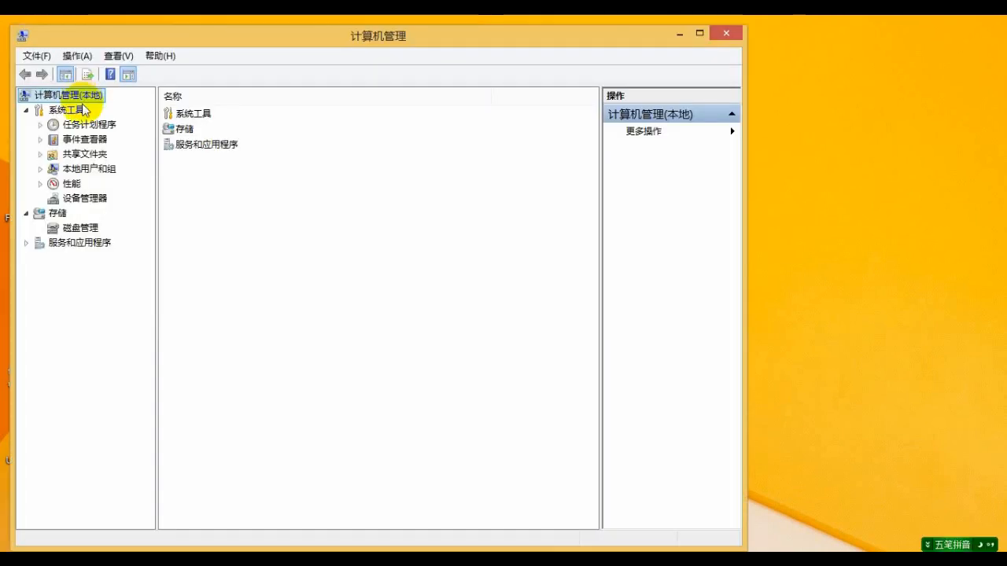
click(81, 198)
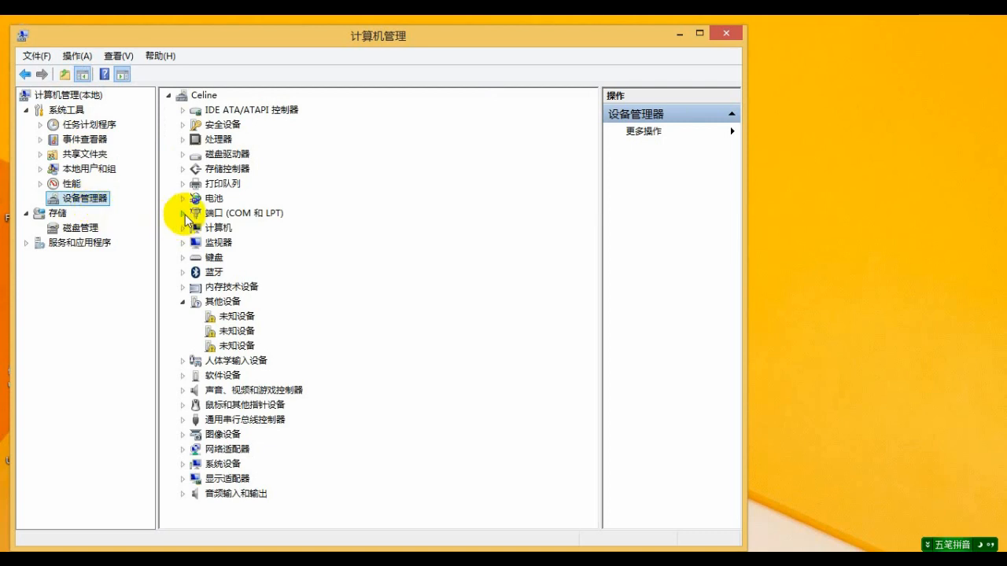
click(183, 213)
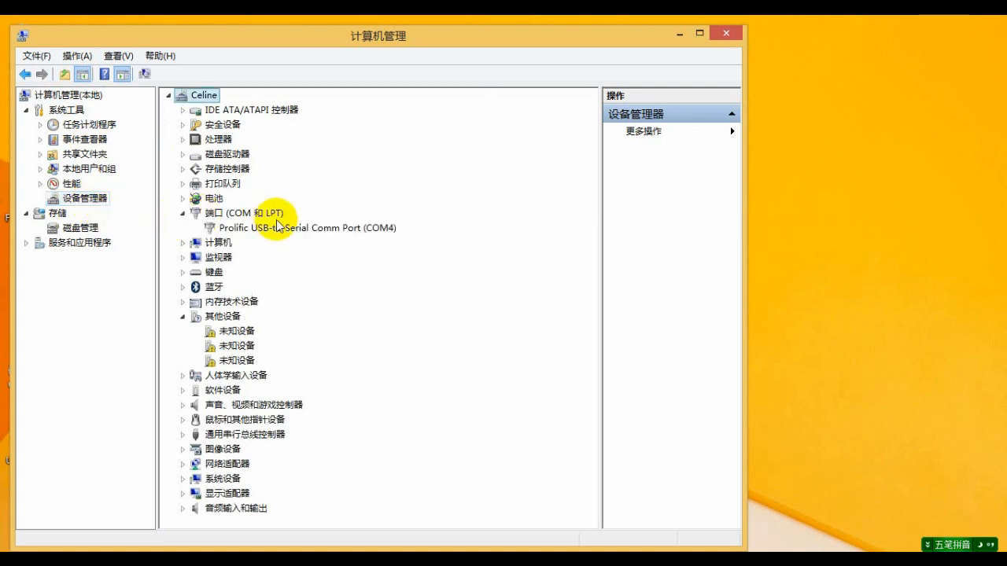
click(307, 227)
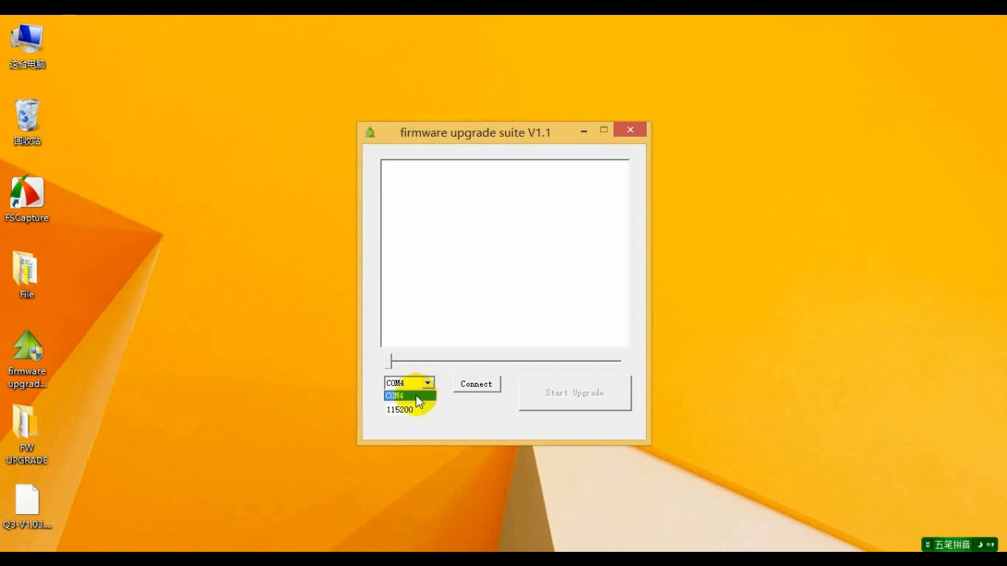
Set the serial port to COM4 and baud rate to 9600, then connect.
click(426, 410)
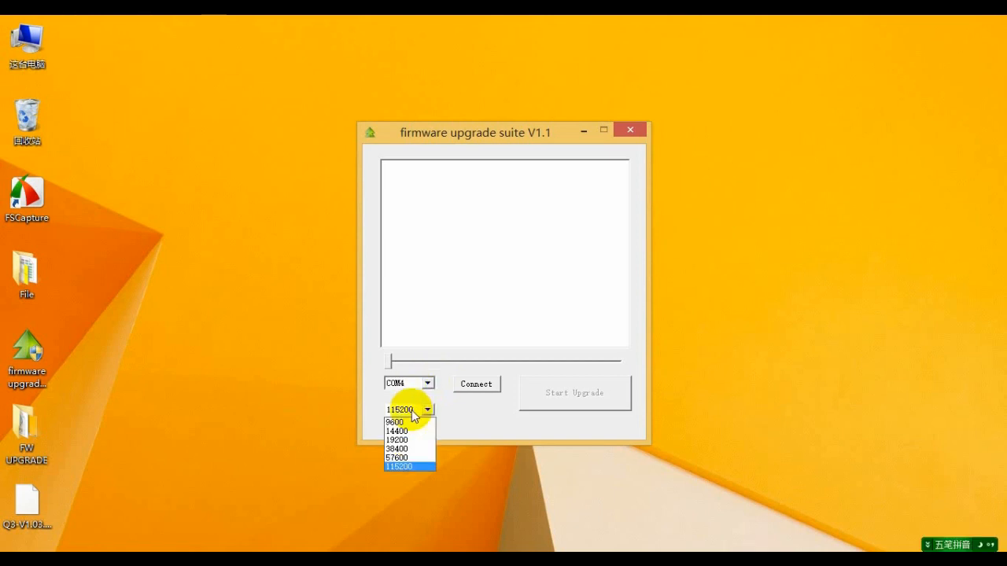
click(390, 421)
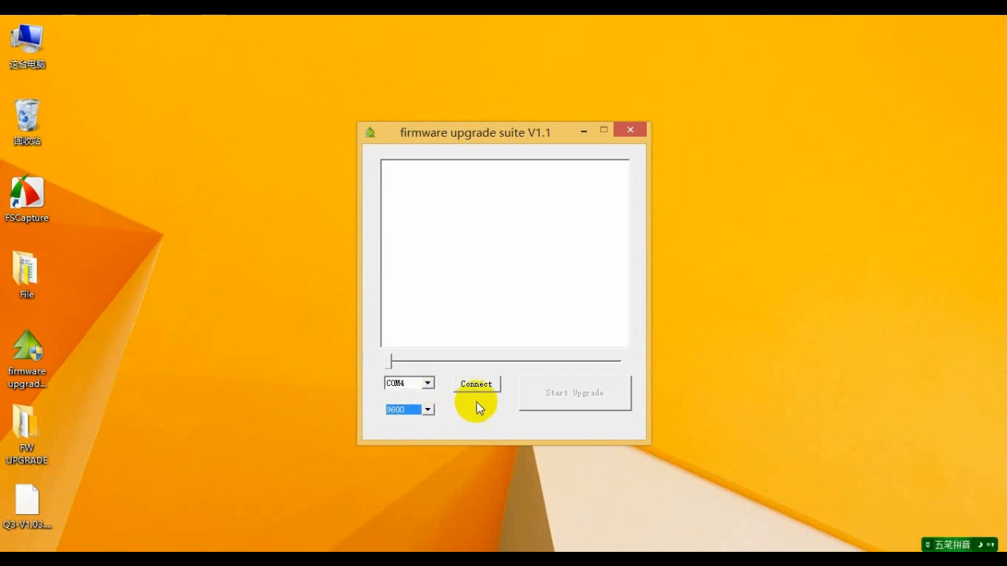
click(477, 384)
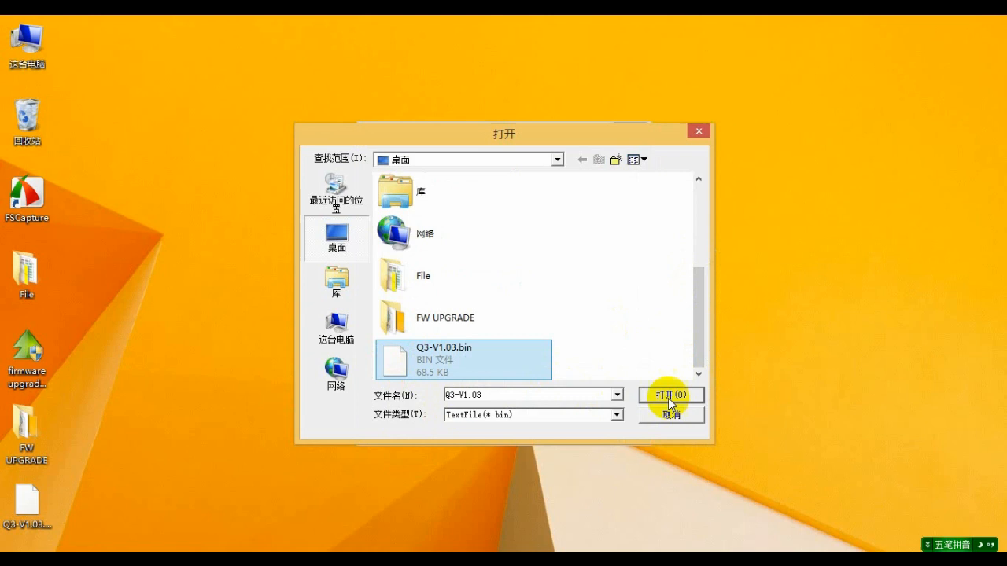
Load Q3-V1.03.bin from the Desktop as the firmware file.
click(671, 395)
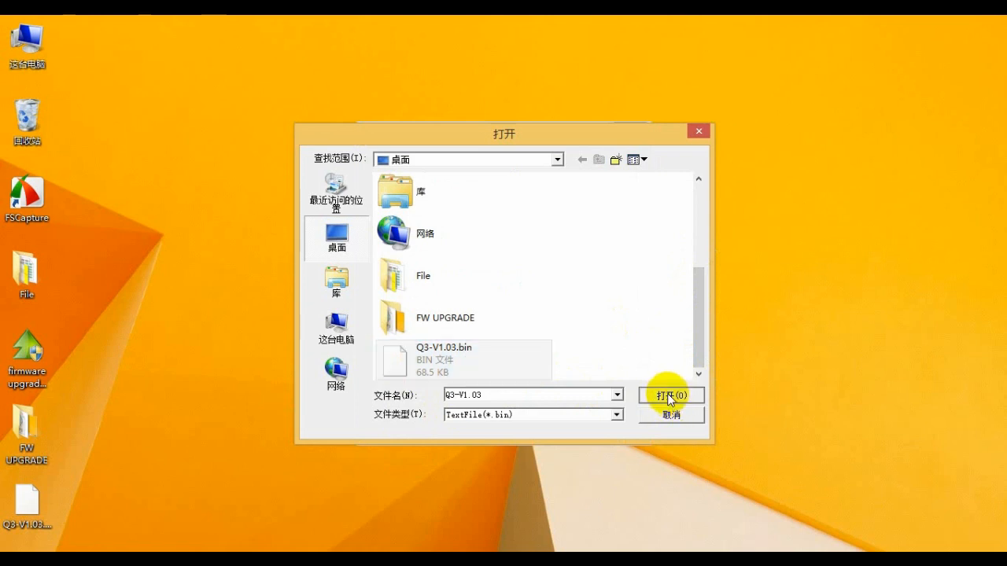
click(671, 395)
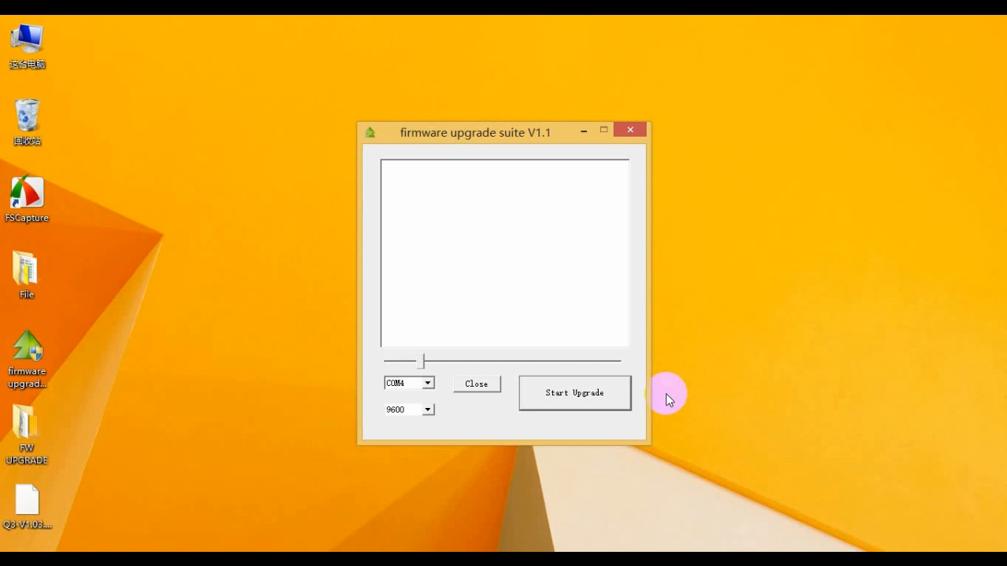
Flash Q3-V1.03.bin until the progress bar completes, then dismiss 'Upgrade Succeed'.
drag(420, 361, 586, 361)
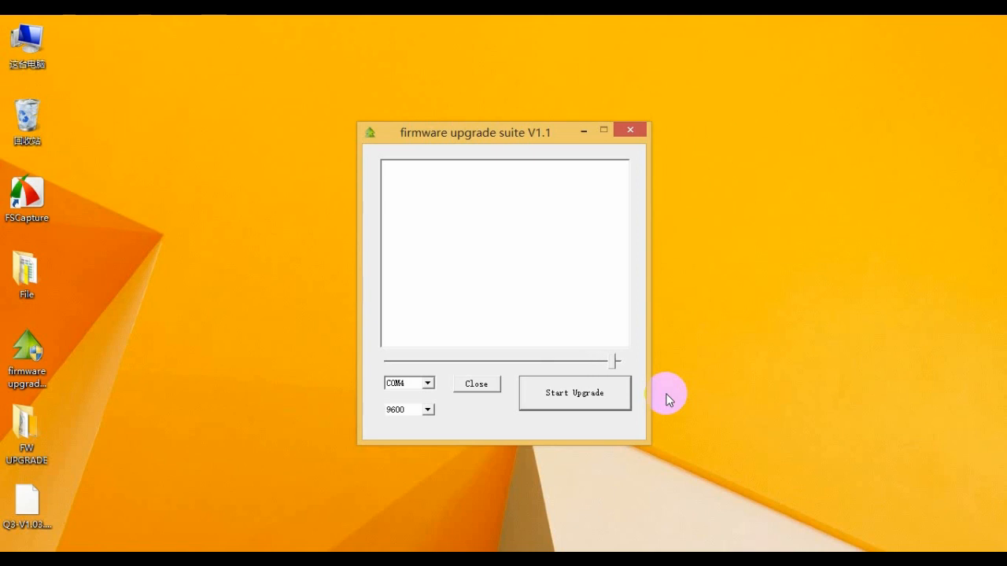
click(574, 392)
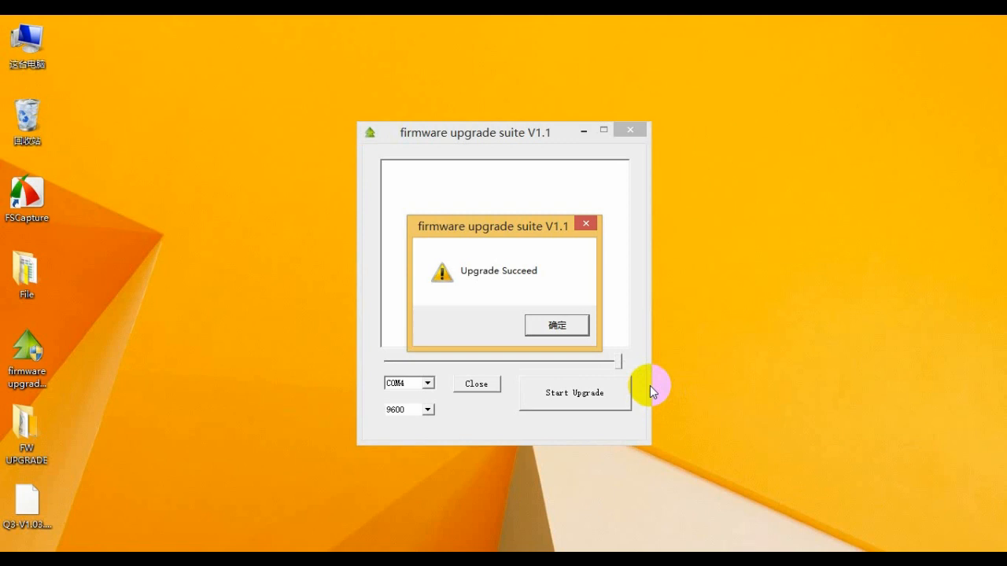
click(556, 326)
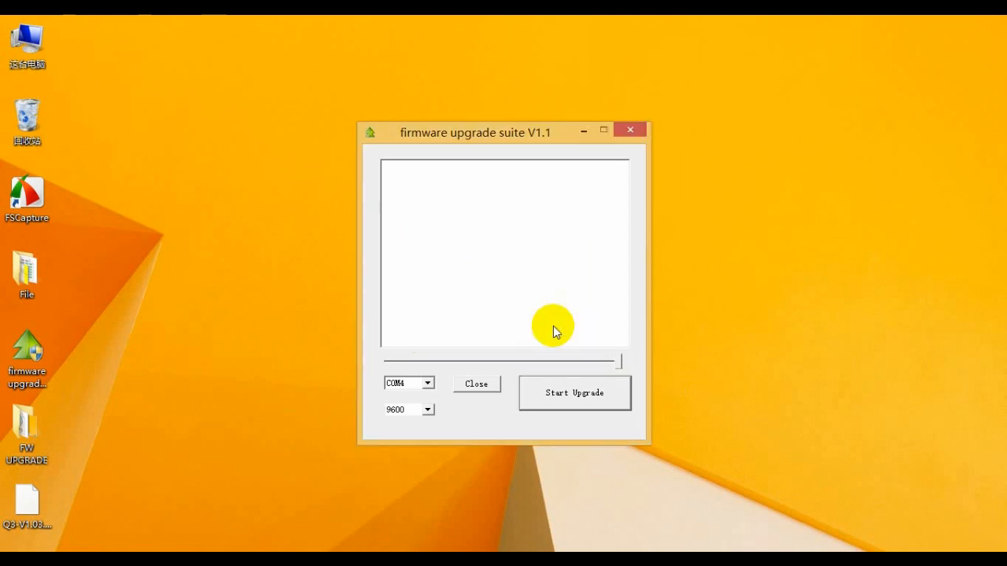